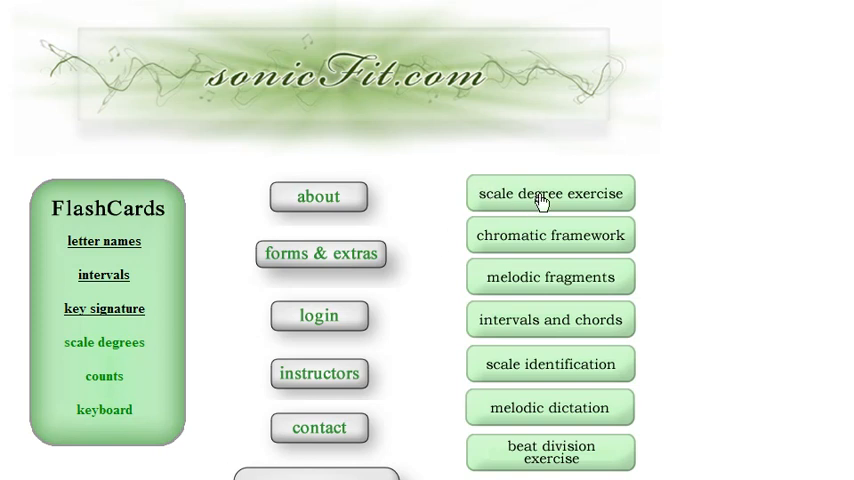
Choose the scale degree exercise and set its key to B♭, keeping LA, SOL and MI as pitches.
{"action": "left_click", "coordinate": [550, 192]}
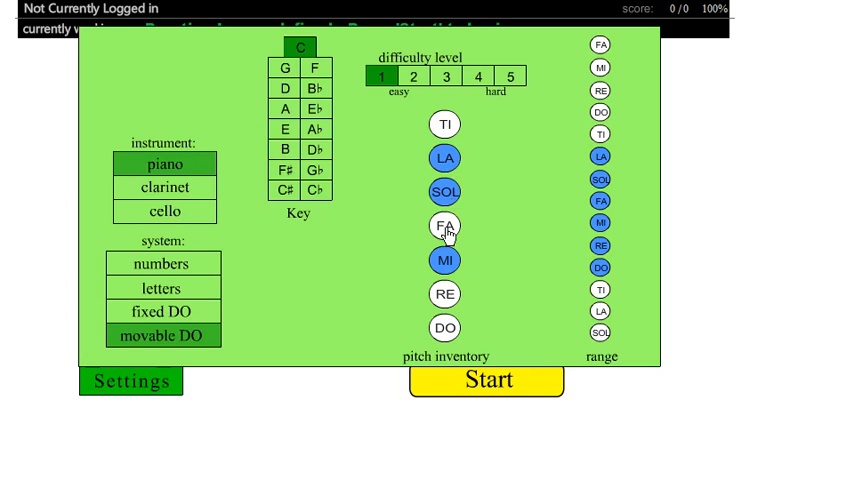
{"action": "left_click", "coordinate": [444, 226]}
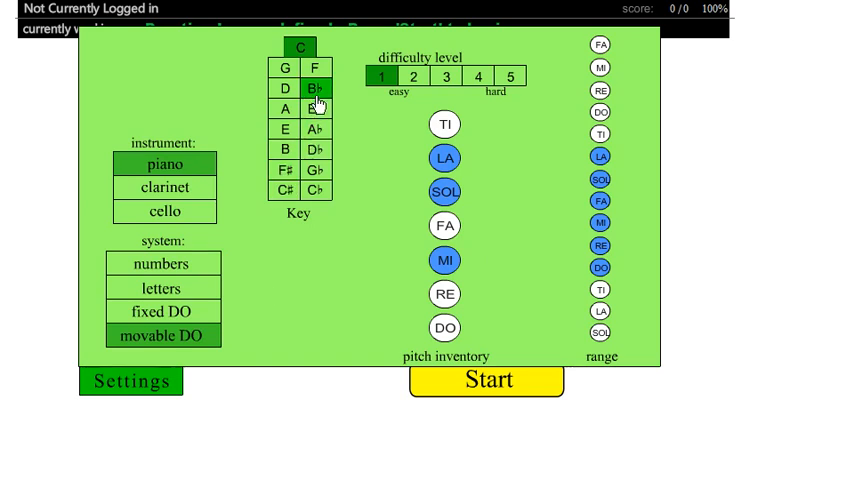
{"action": "left_click", "coordinate": [316, 90]}
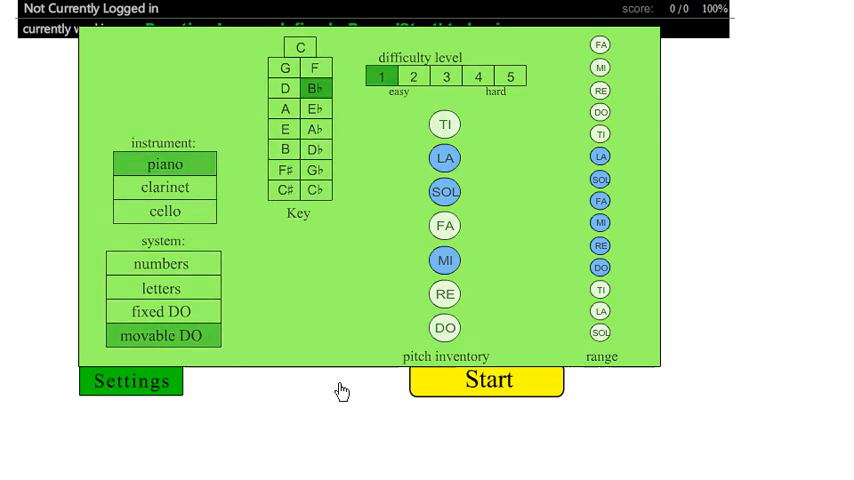
Start the B♭ exercise so the empty treble staff and SOL/MI/LA answer buttons appear.
{"action": "left_click", "coordinate": [486, 380]}
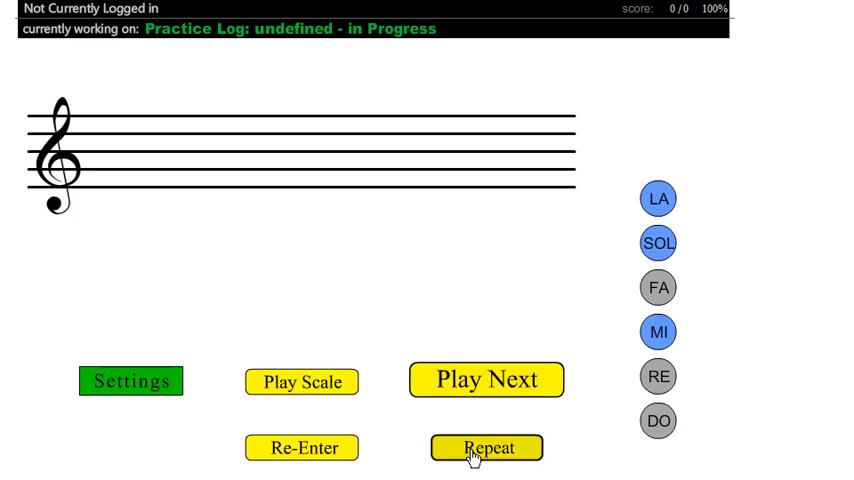
{"action": "mouse_move", "coordinate": [300, 380]}
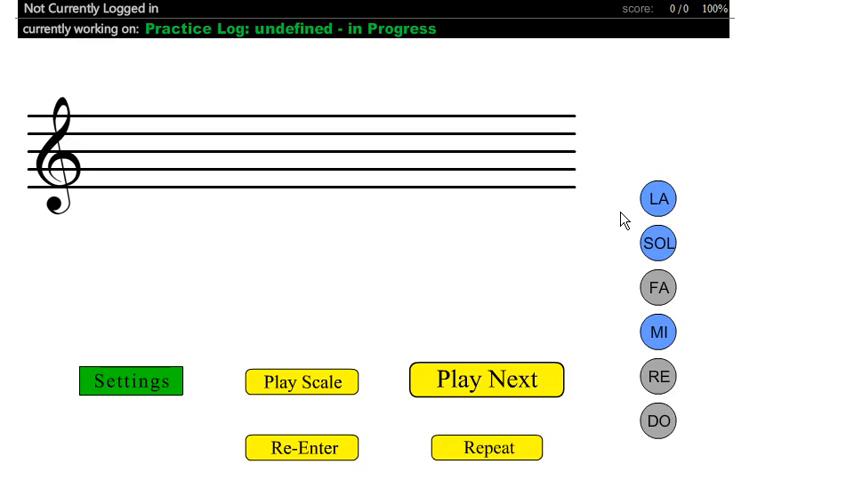
{"action": "mouse_move", "coordinate": [640, 300]}
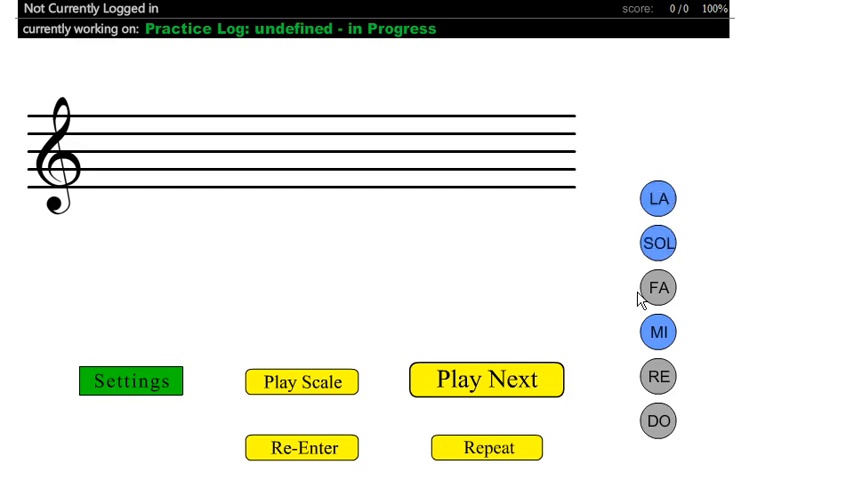
Answer the first melodies' notes as SOL and MI, playing each next melody in turn.
{"action": "left_click", "coordinate": [658, 244]}
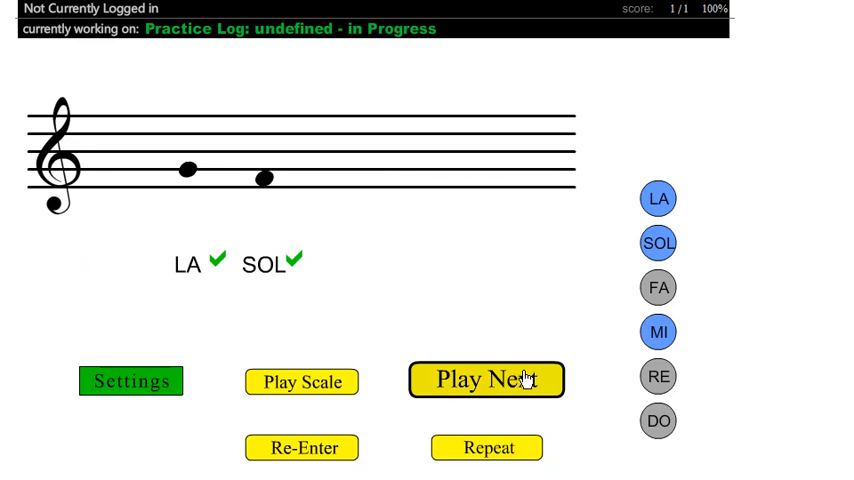
{"action": "left_click", "coordinate": [486, 380]}
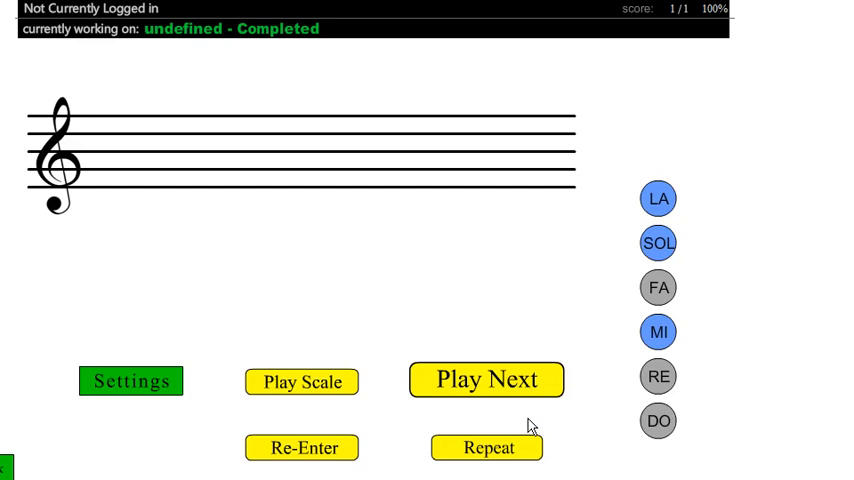
{"action": "left_click", "coordinate": [656, 244]}
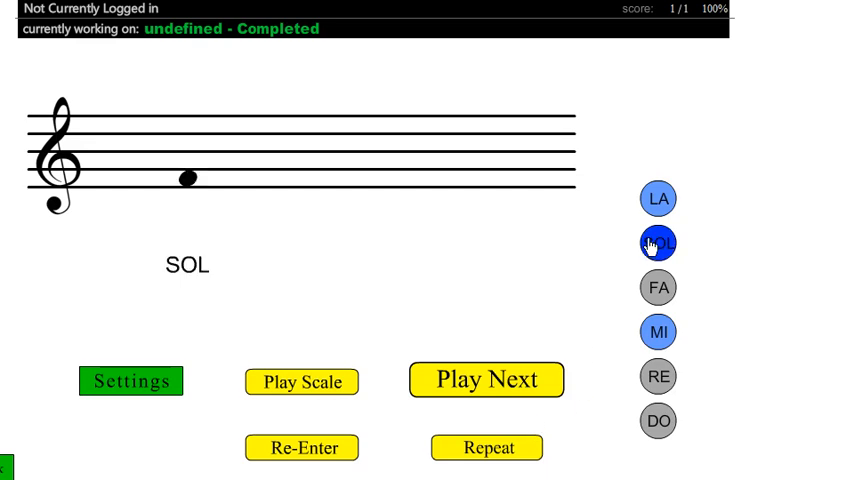
{"action": "left_click", "coordinate": [656, 332]}
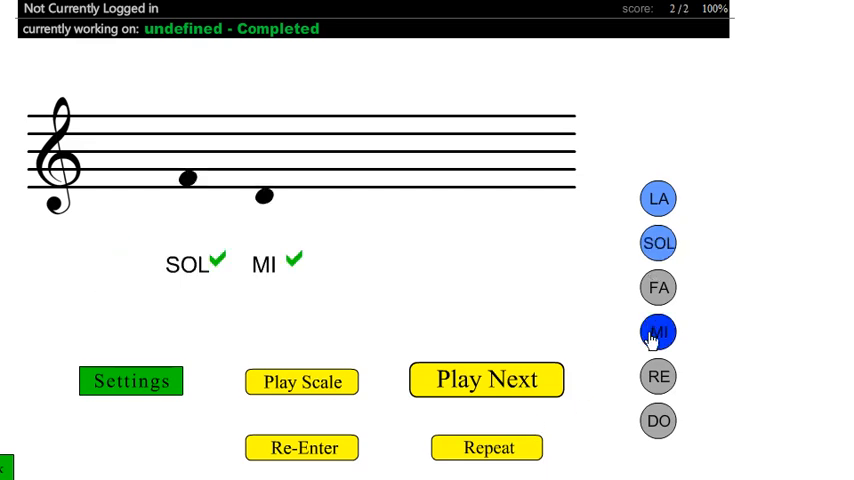
Answer the remaining melodies with MI and finish the session with a 4 of 4 score.
{"action": "left_click", "coordinate": [486, 380]}
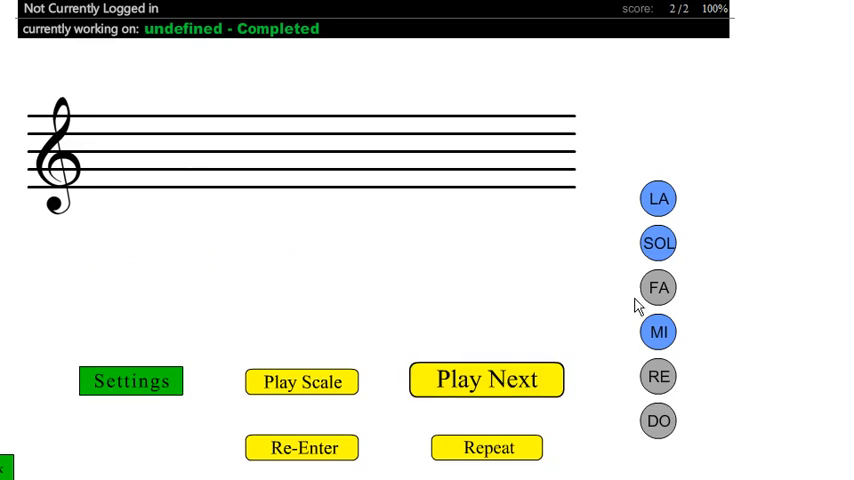
{"action": "left_click", "coordinate": [656, 332]}
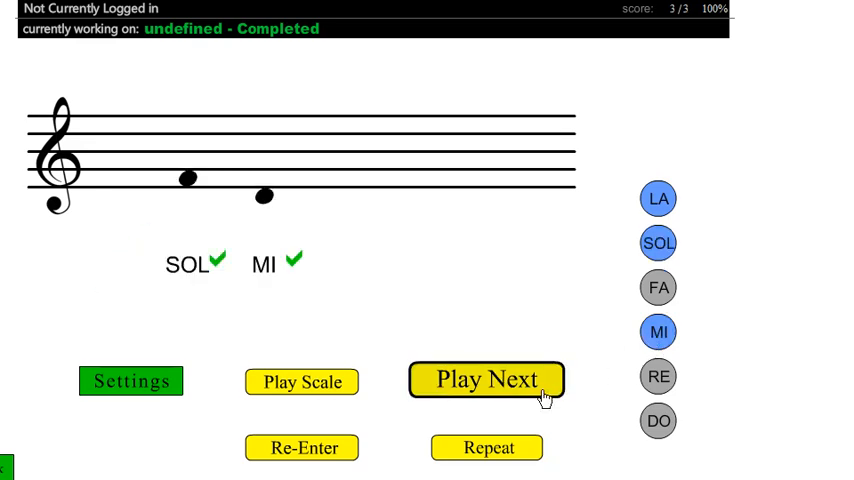
{"action": "left_click", "coordinate": [488, 380]}
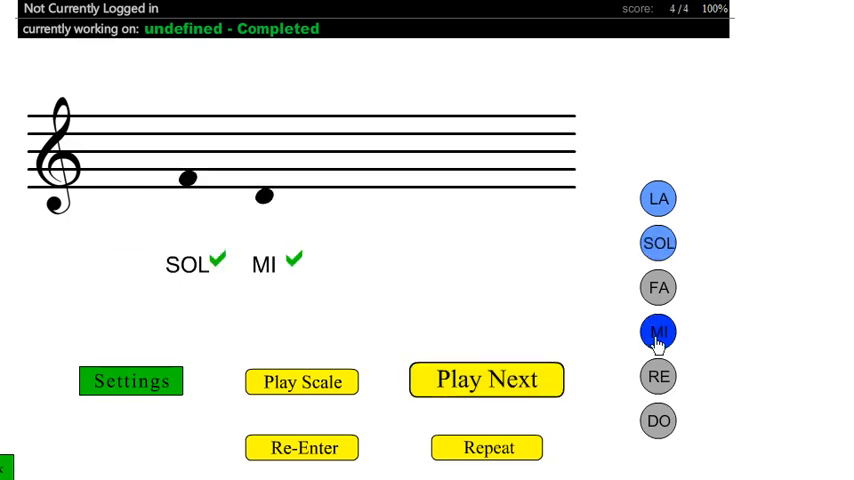
{"action": "left_click", "coordinate": [486, 380]}
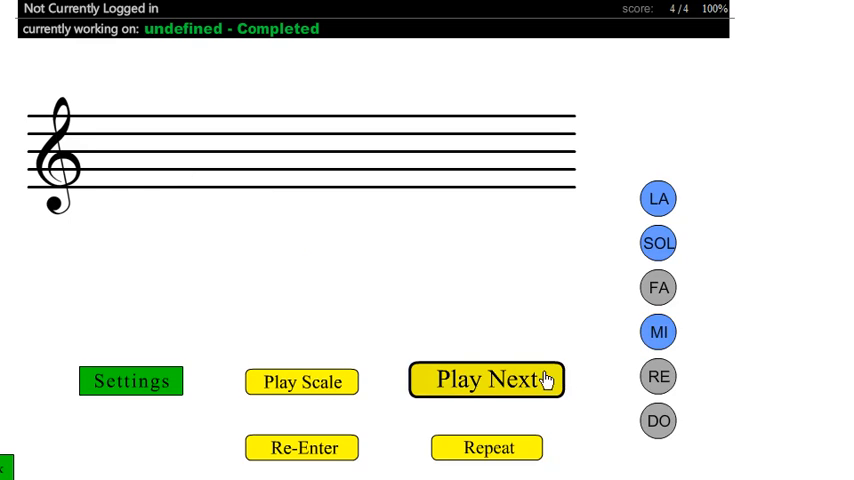